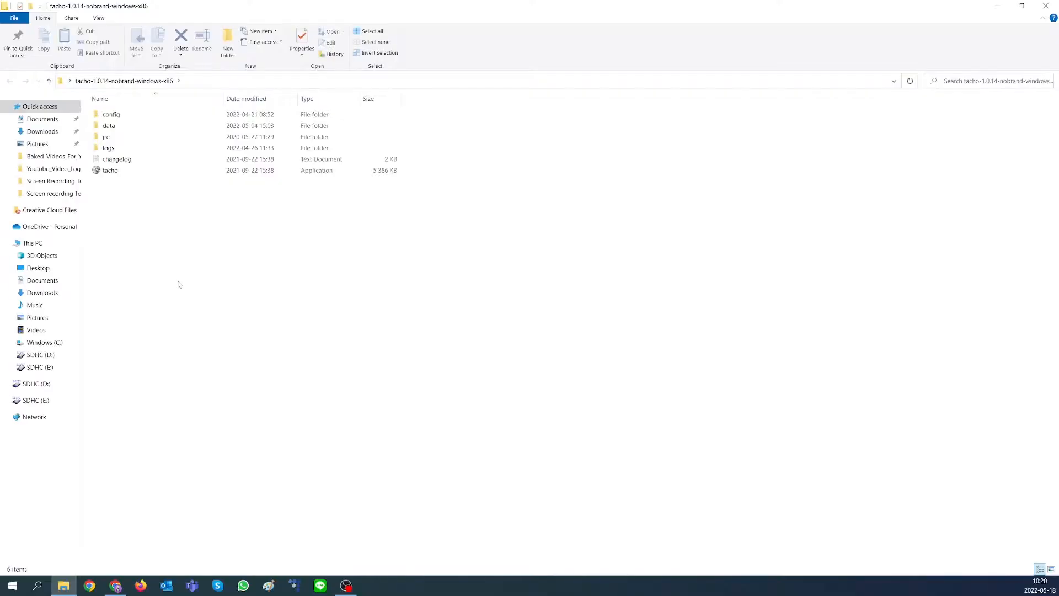
Launch tacho.exe, add client FAETest1 with its password, and show the Cards list.
click(109, 170)
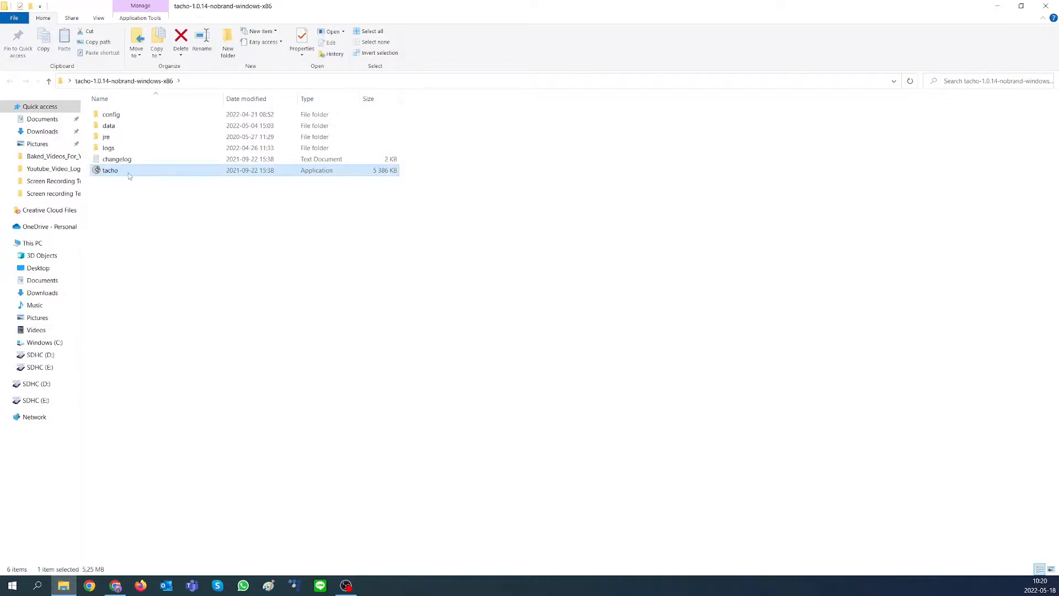
double_click(109, 170)
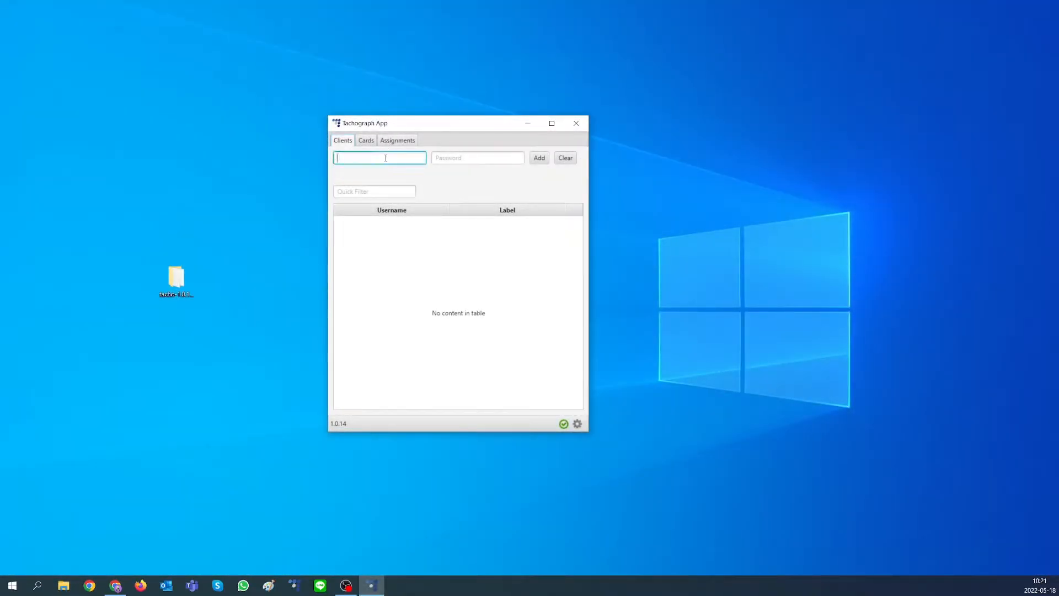
text(FAETest1)
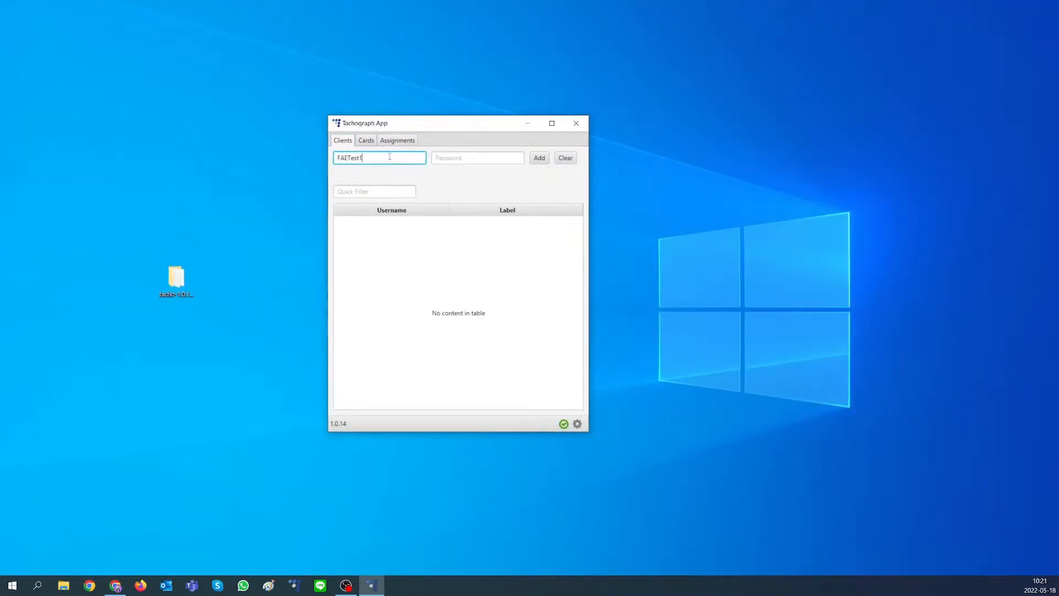
click(539, 158)
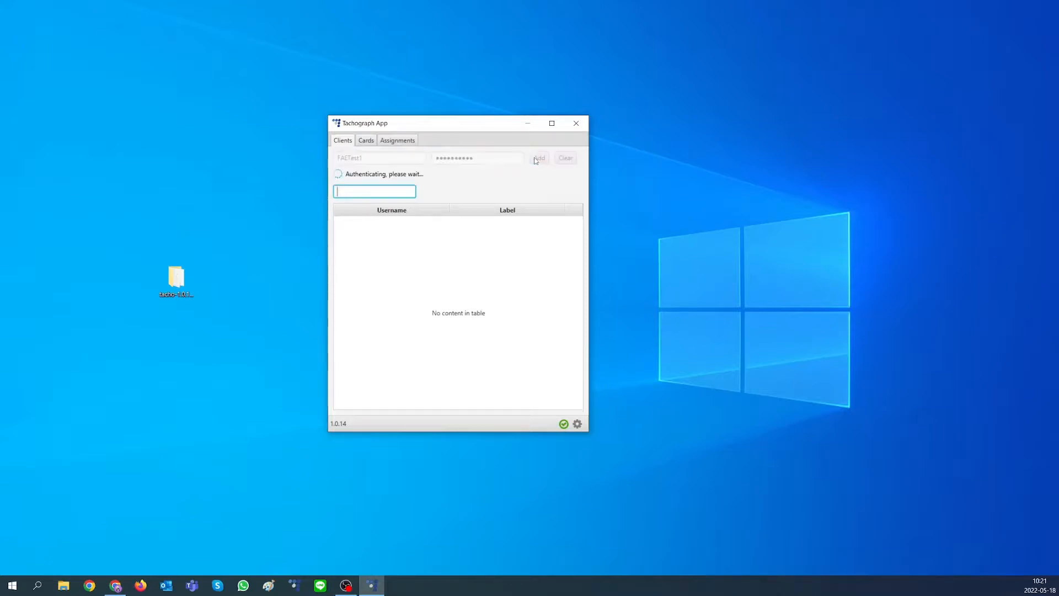
click(539, 158)
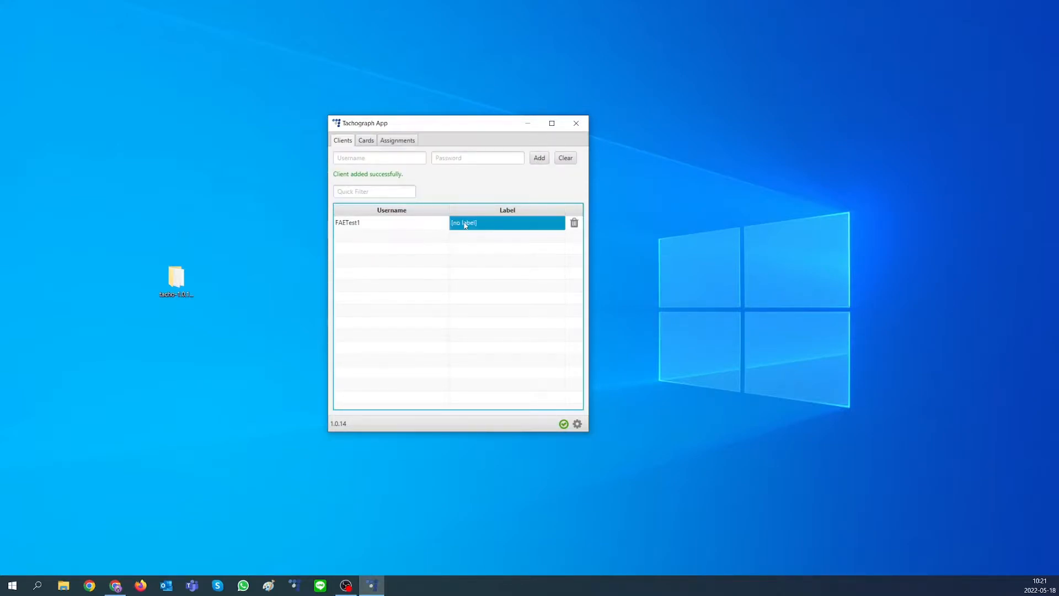
click(366, 140)
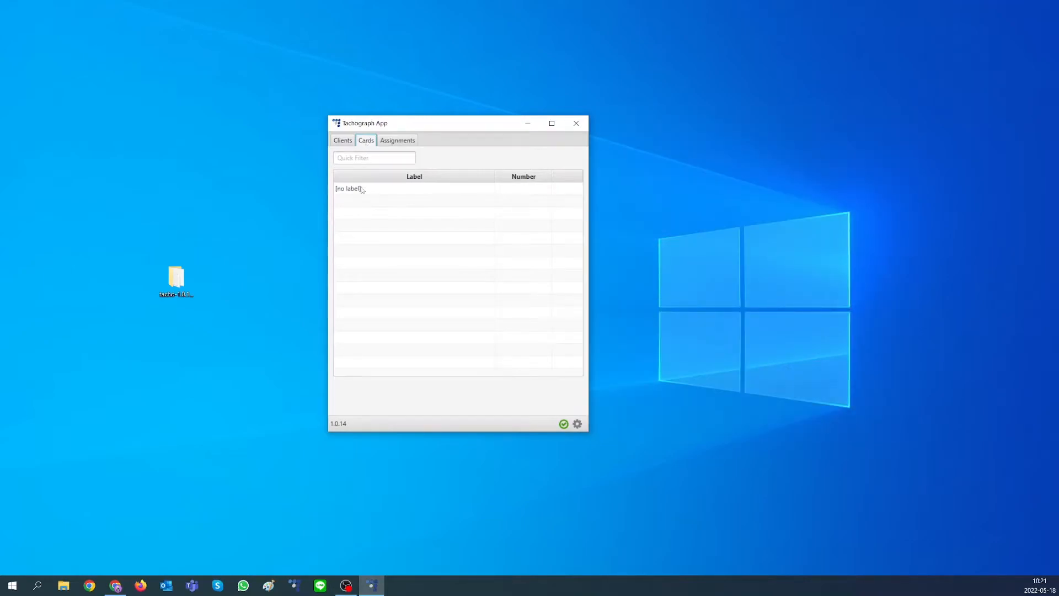
Label card #1 as FAE_Test_Card and switch to the Assignments view.
double_click(414, 190)
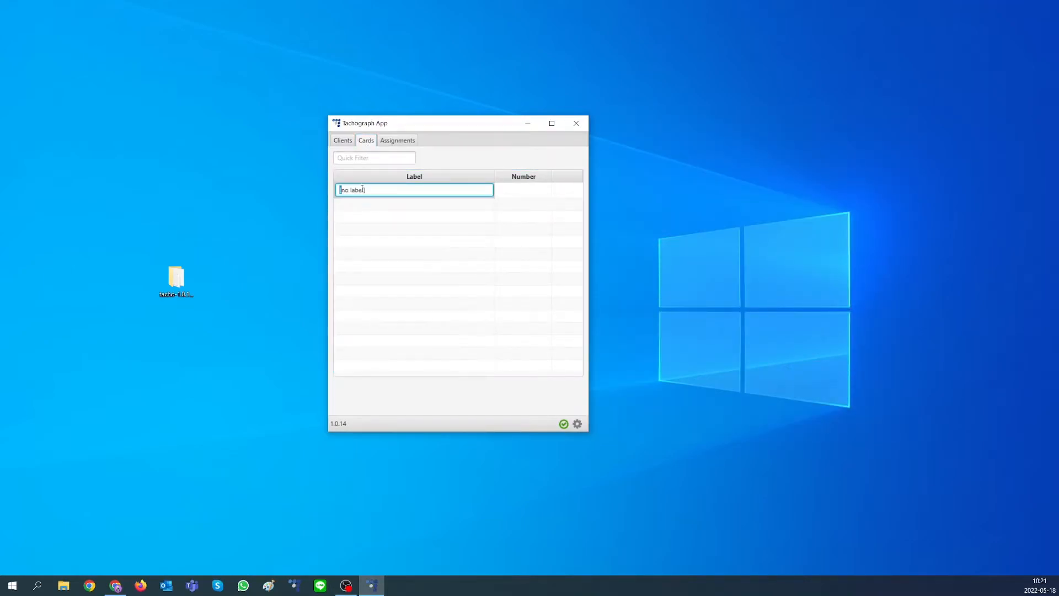
text(FAE_Test Card)
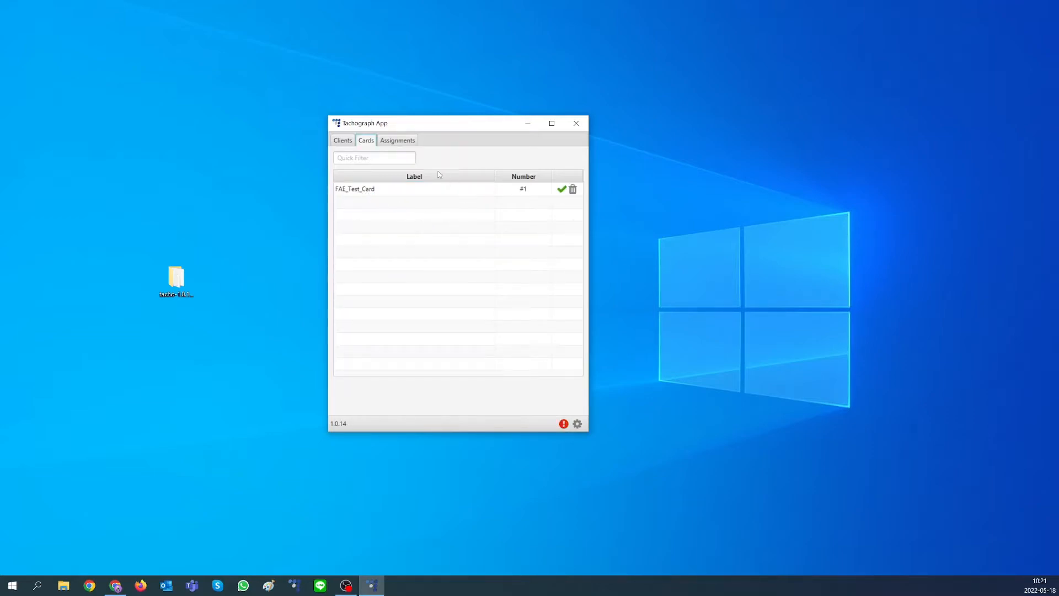
mouse_move(389, 191)
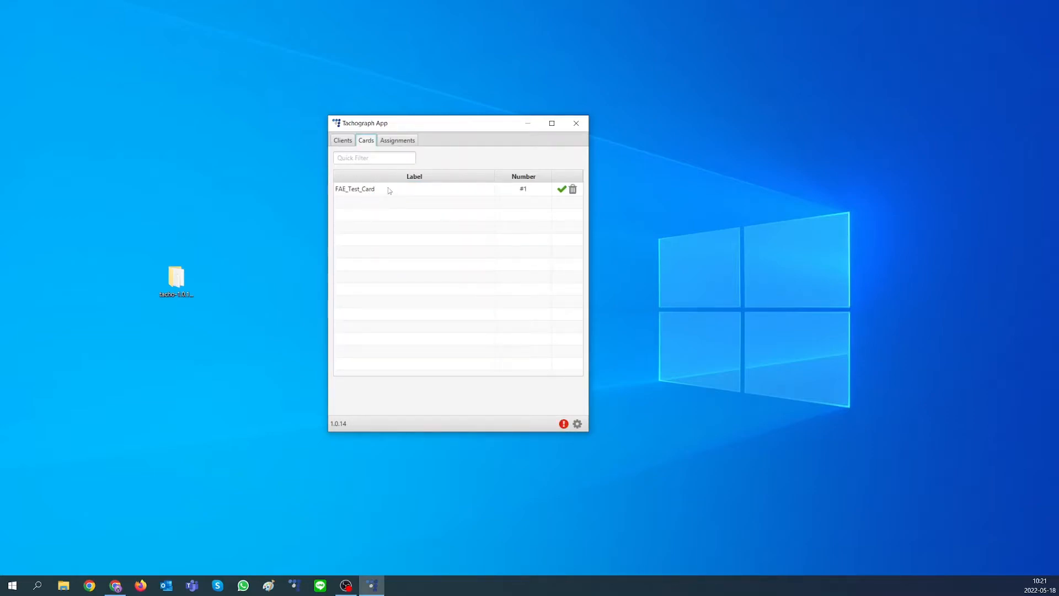
click(397, 140)
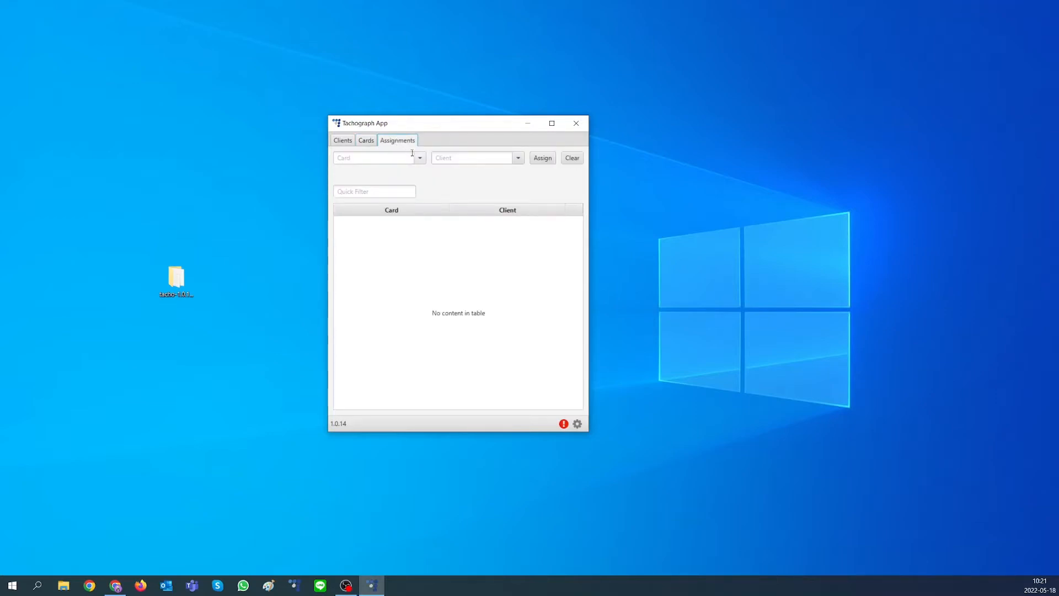
Assign FAE_Test_Card to client FAETest1, then bring the TrustTrack page forward.
click(419, 158)
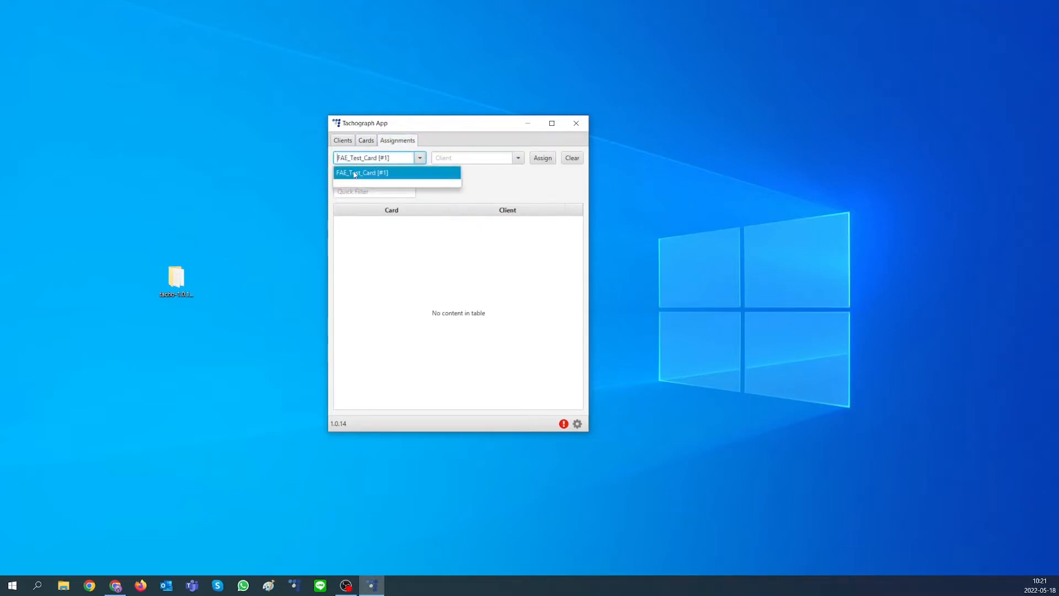
click(518, 158)
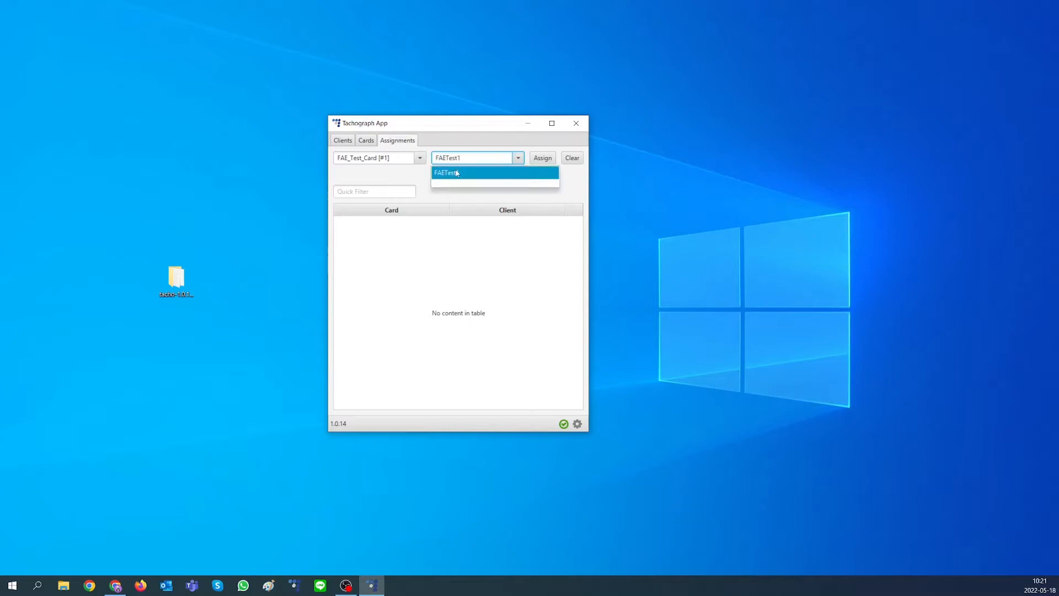
click(542, 158)
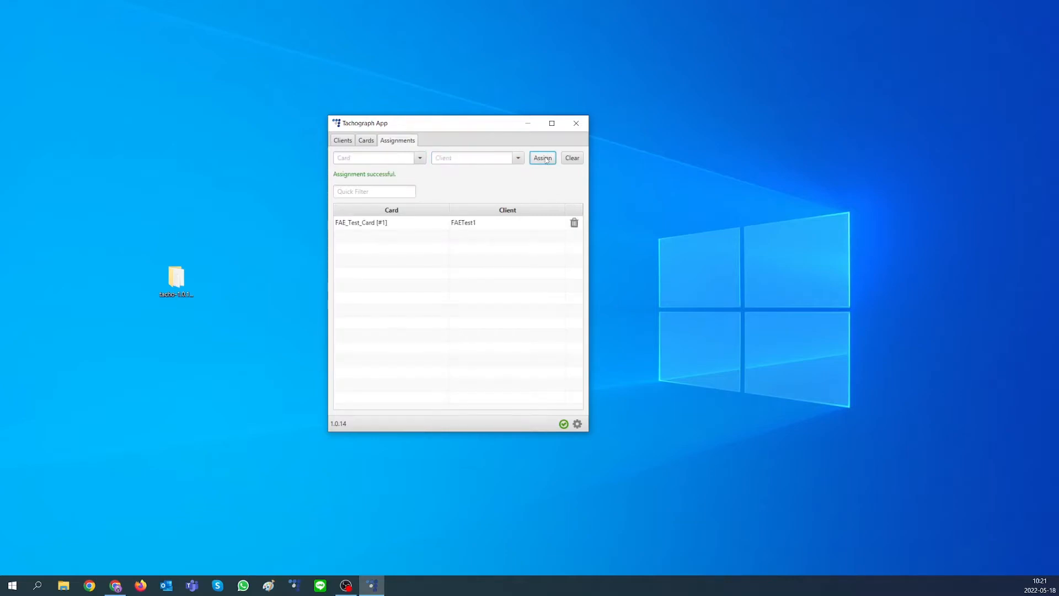
mouse_move(324, 180)
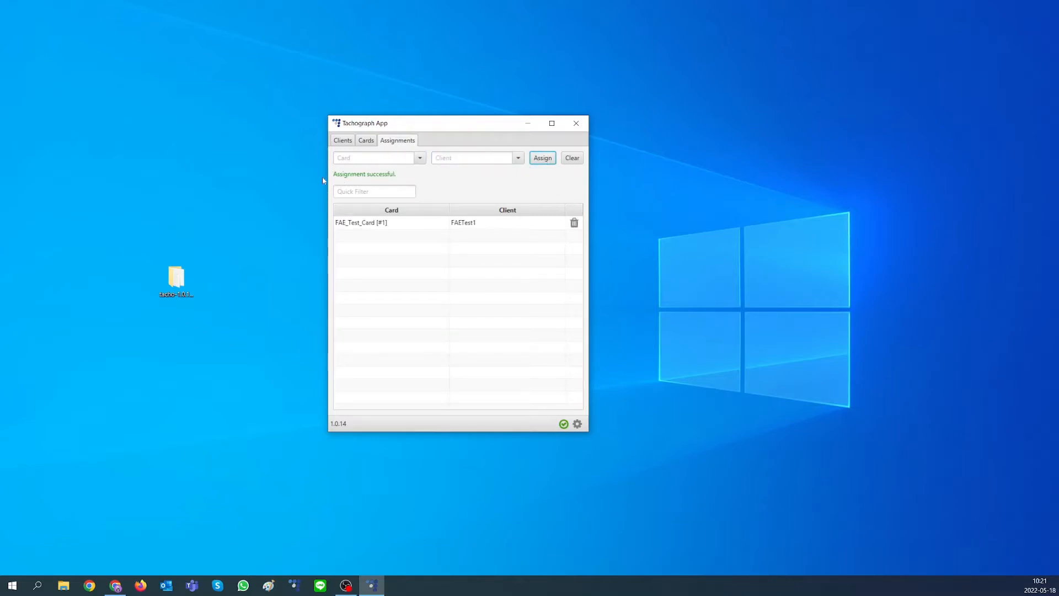
mouse_move(232, 393)
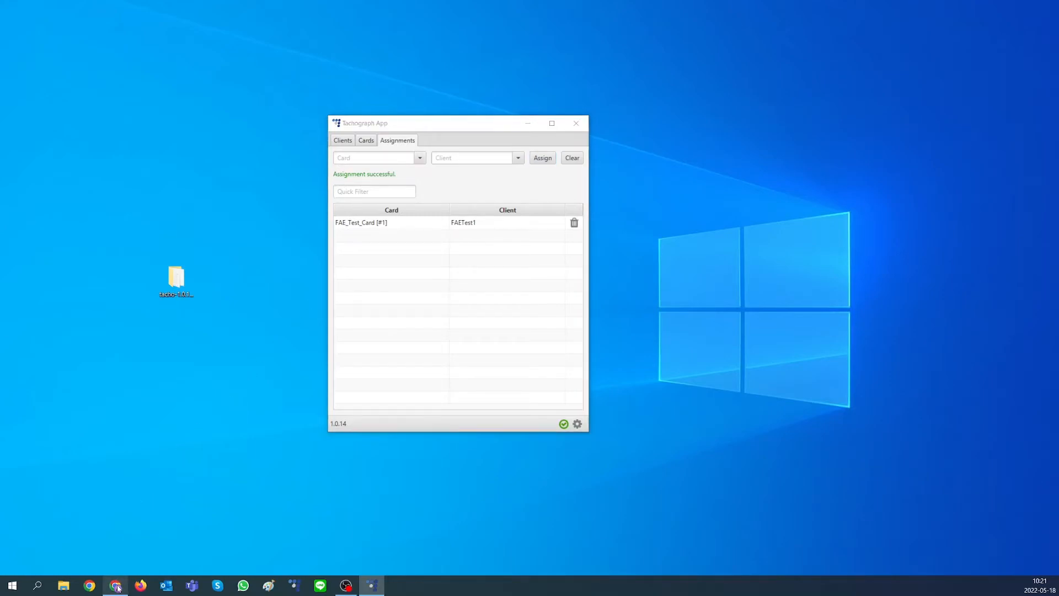
click(89, 585)
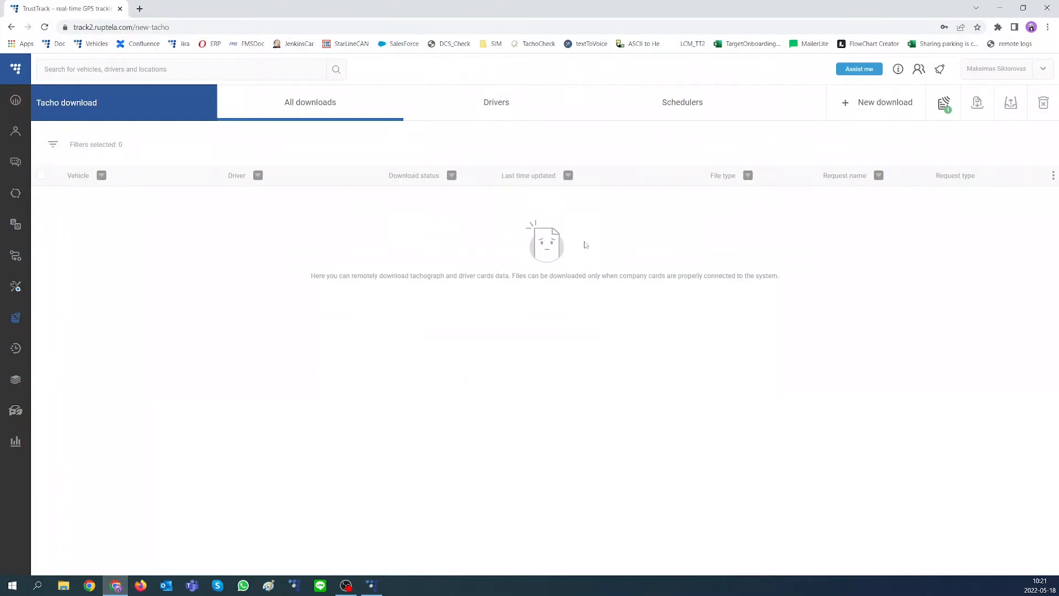
mouse_move(932, 129)
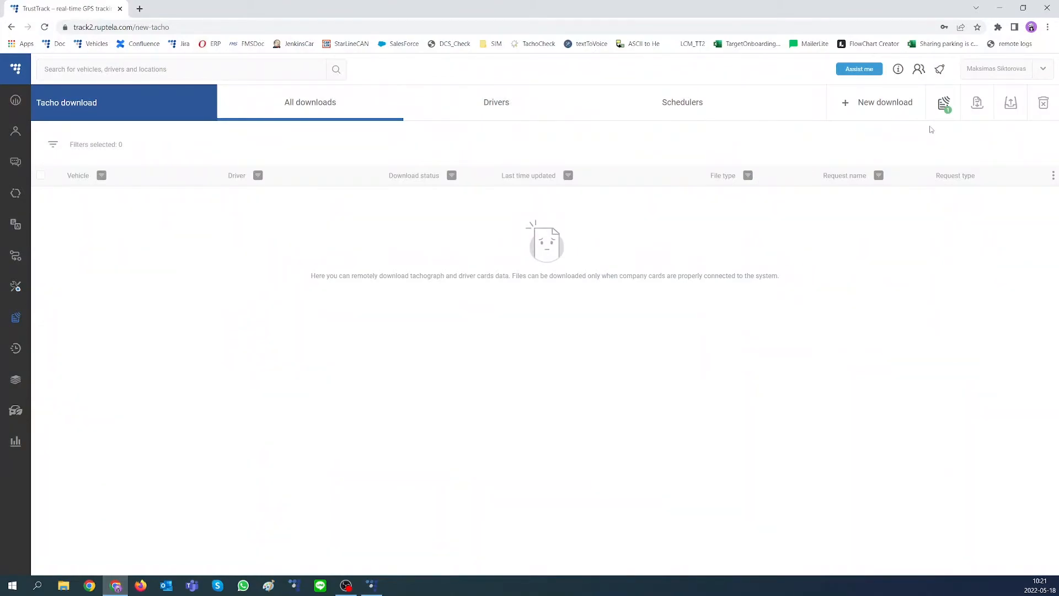
Show the Company cards dialog listing FAE_Test_Card at version 1.0.14.
click(944, 101)
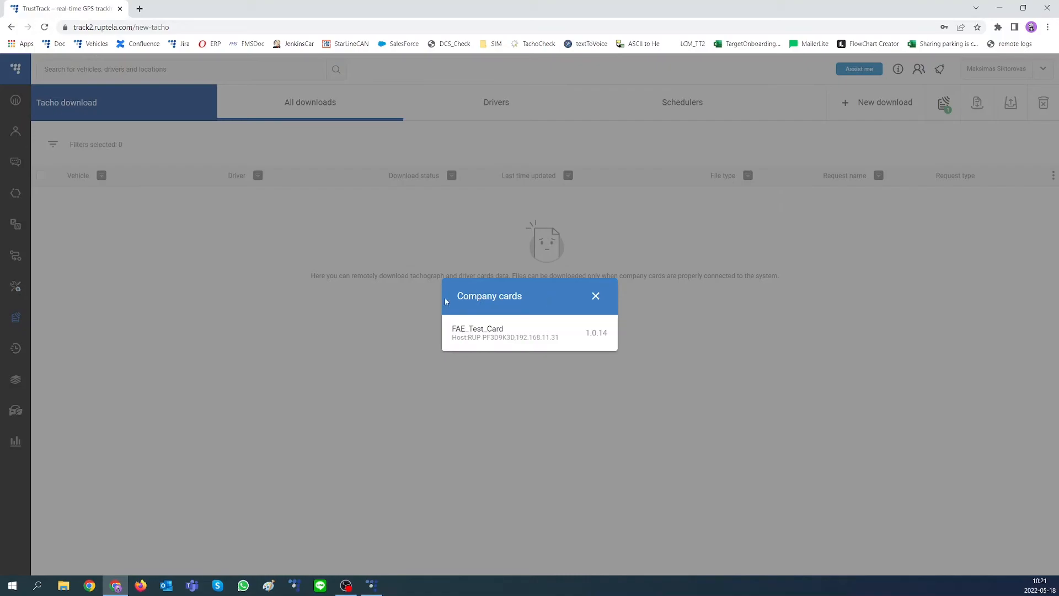
mouse_move(537, 363)
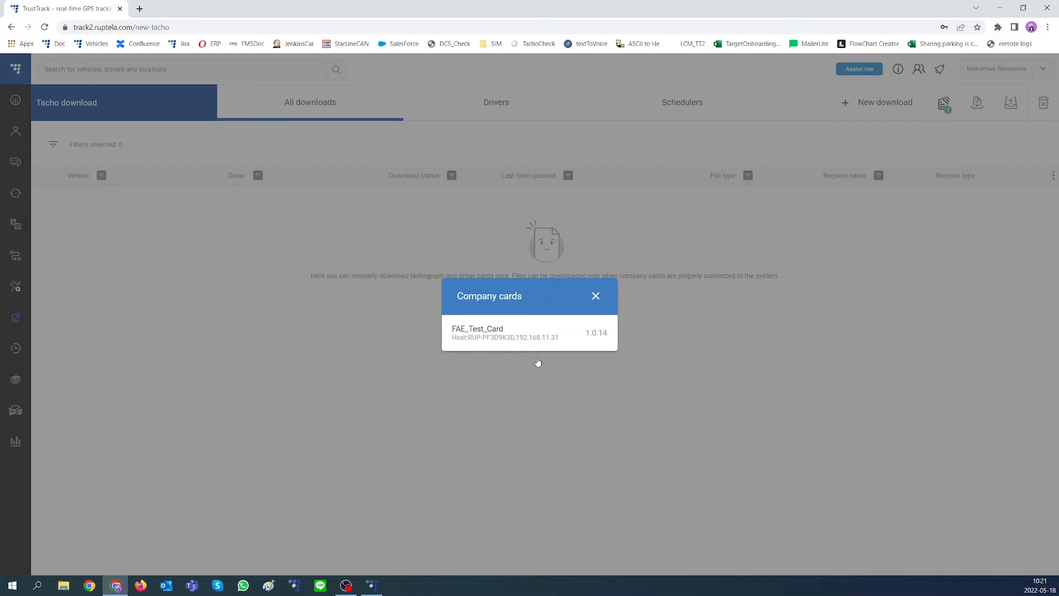
mouse_move(597, 297)
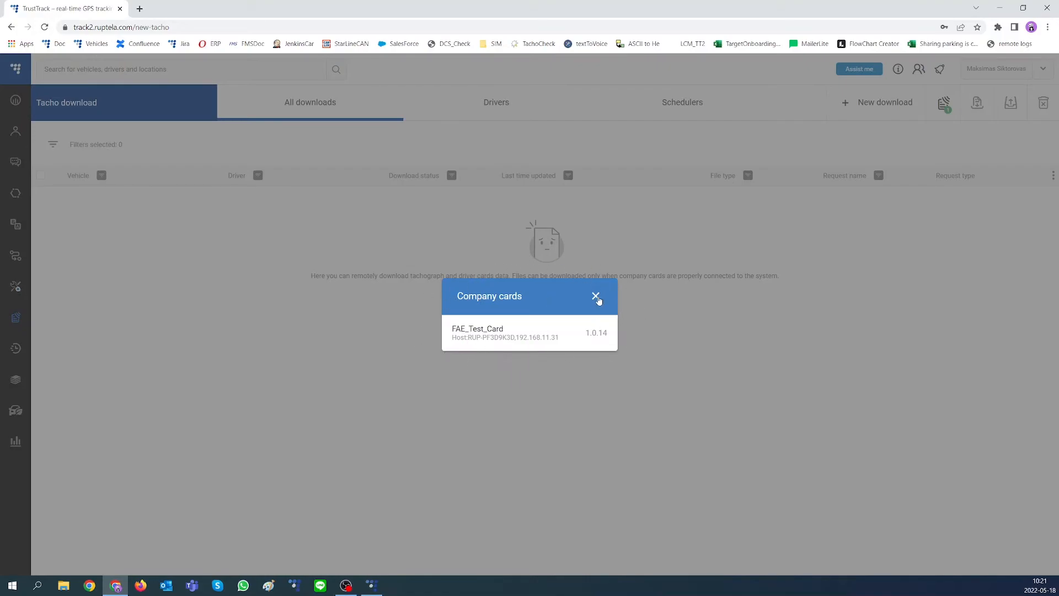